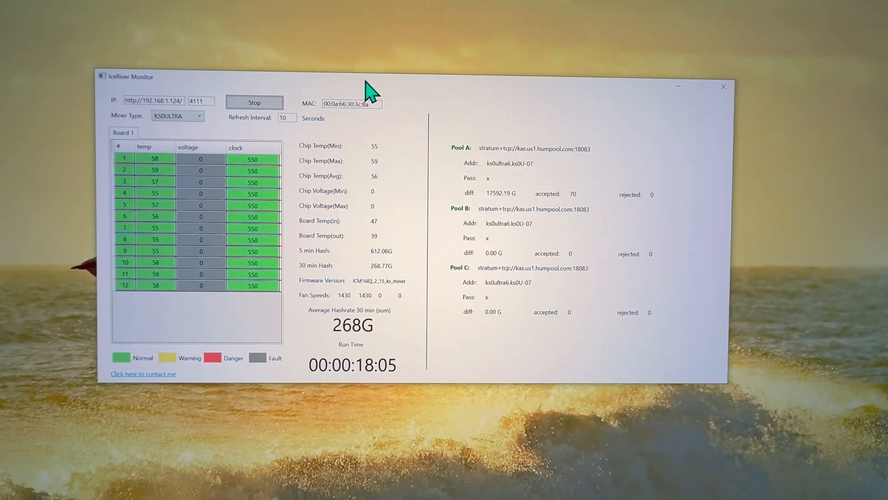
mouse_move(385, 212)
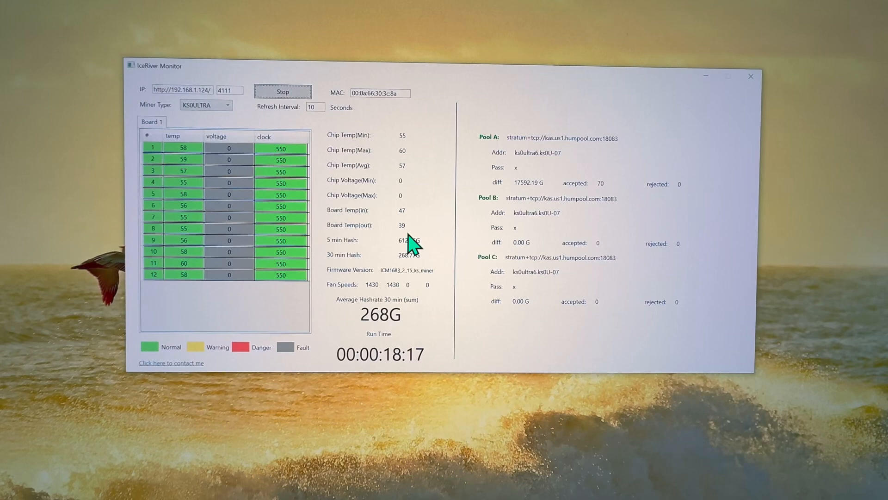
mouse_move(413, 160)
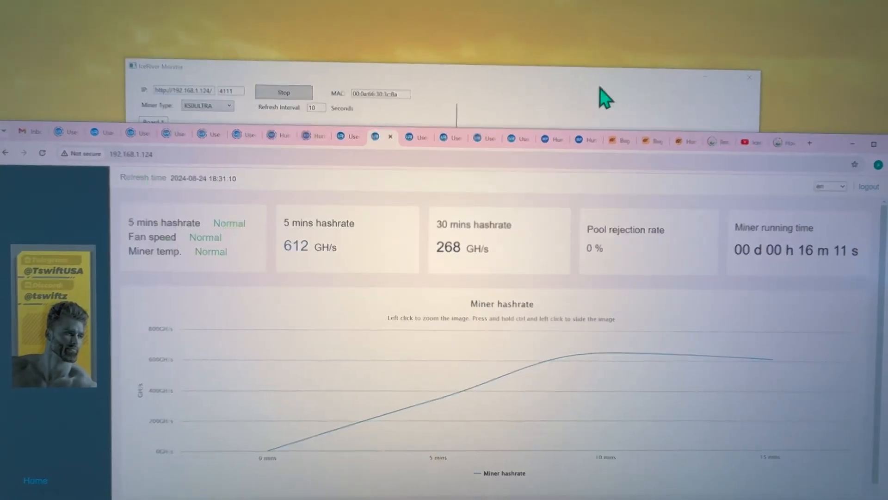
- Load the 700G_L_k0u_update.bgz overclock firmware from the ULTRA KS0 PAID folder and start the update
click(283, 92)
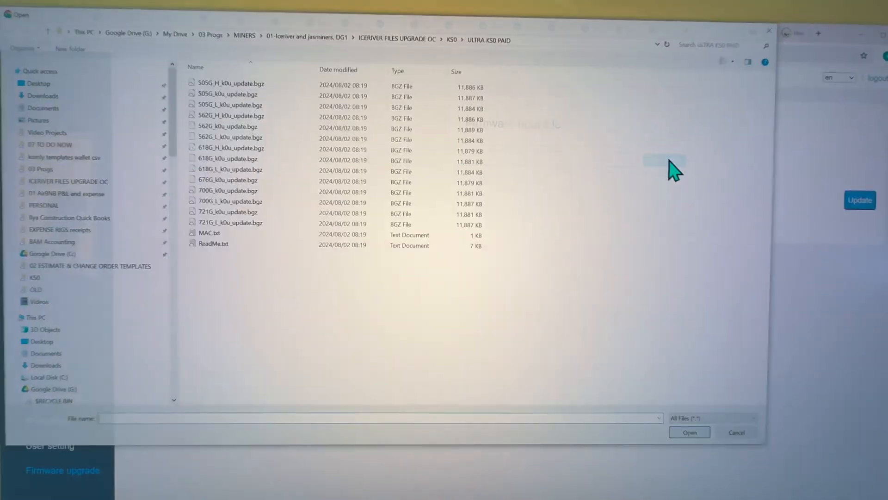
click(232, 201)
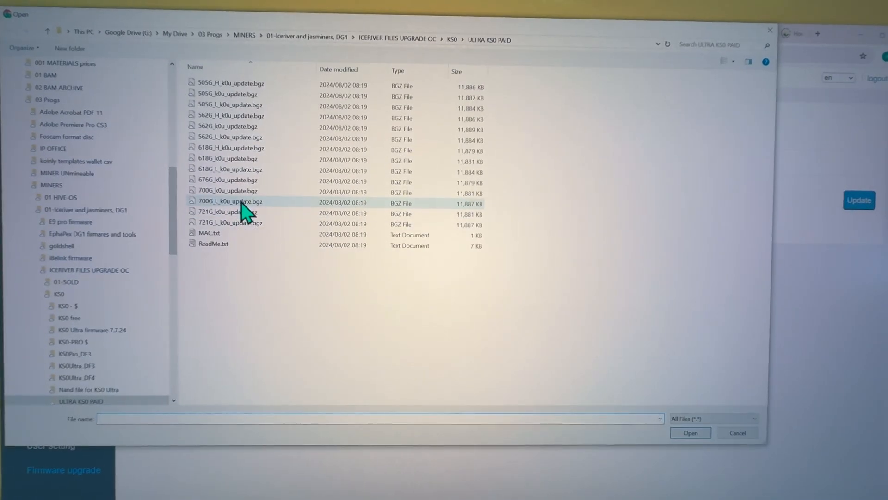
click(688, 432)
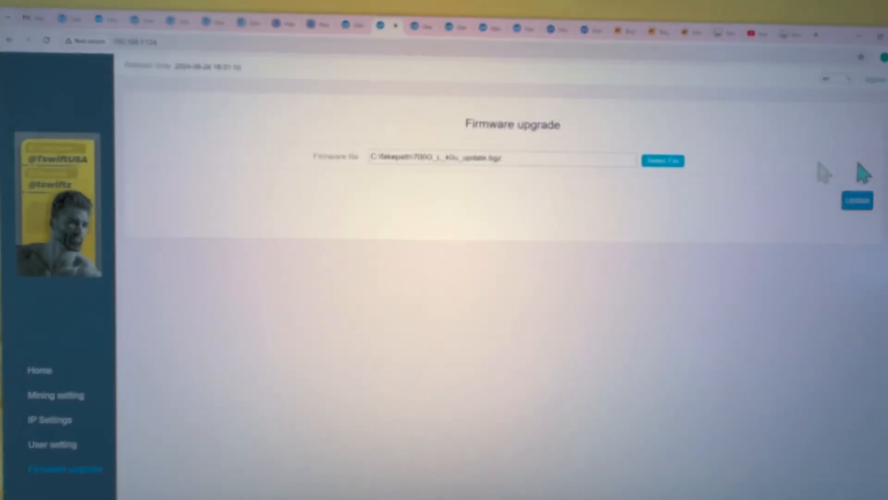
click(855, 200)
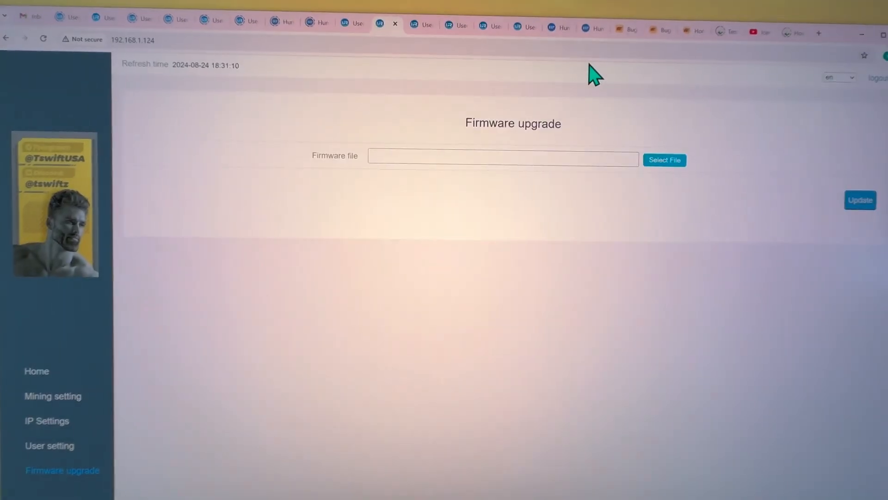
- View another miner's dashboard at about 700 GH/s, then go to the HumPool site
click(860, 199)
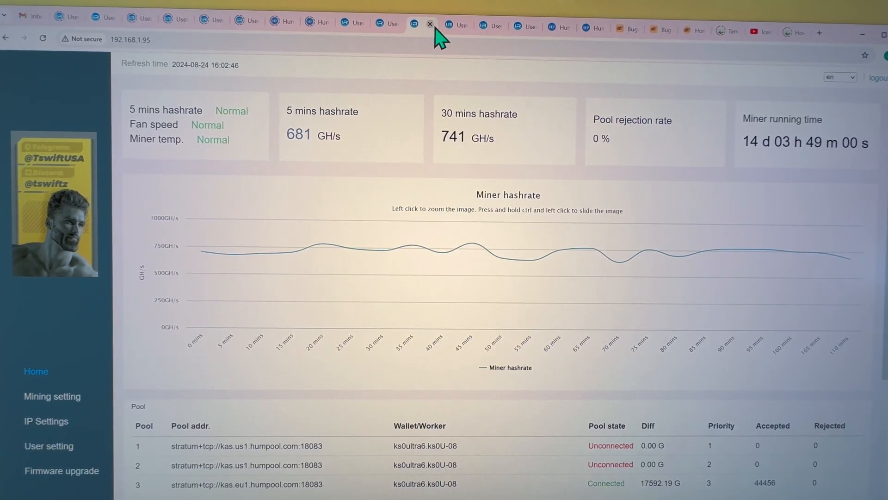
mouse_move(456, 25)
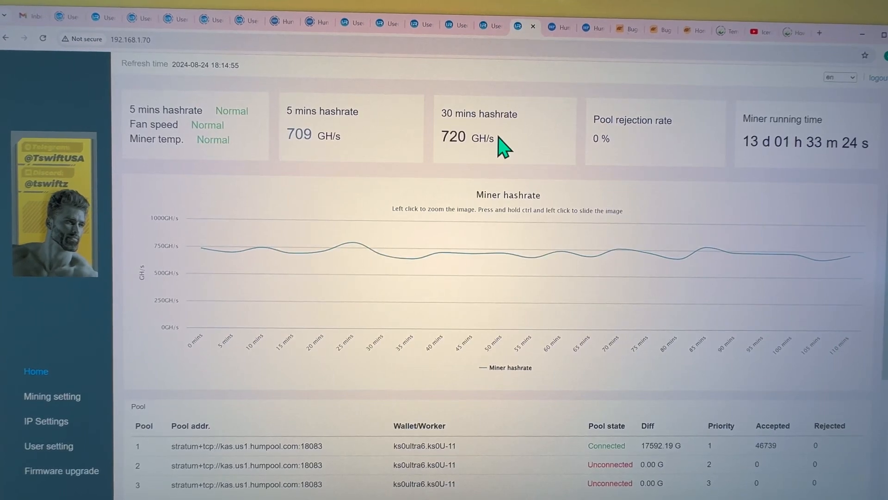
click(556, 28)
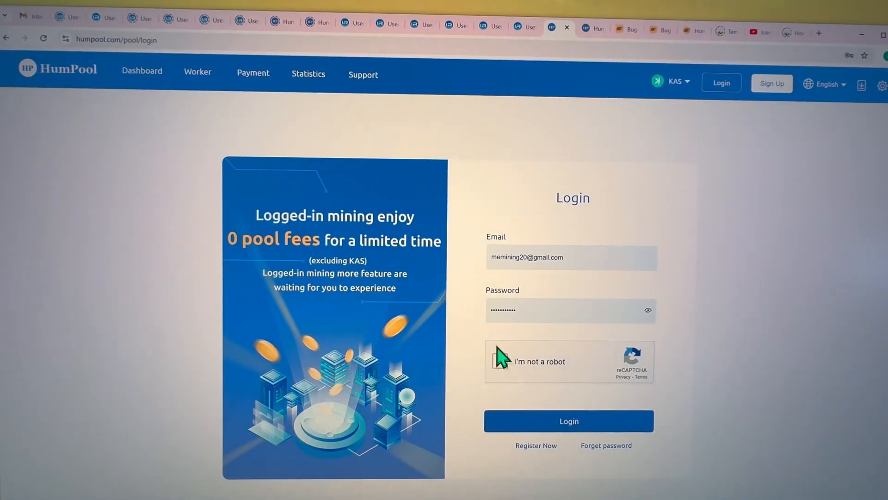
- Pass the reCAPTCHA, log in to HumPool, and show the Worker list of ks0U miners
click(500, 361)
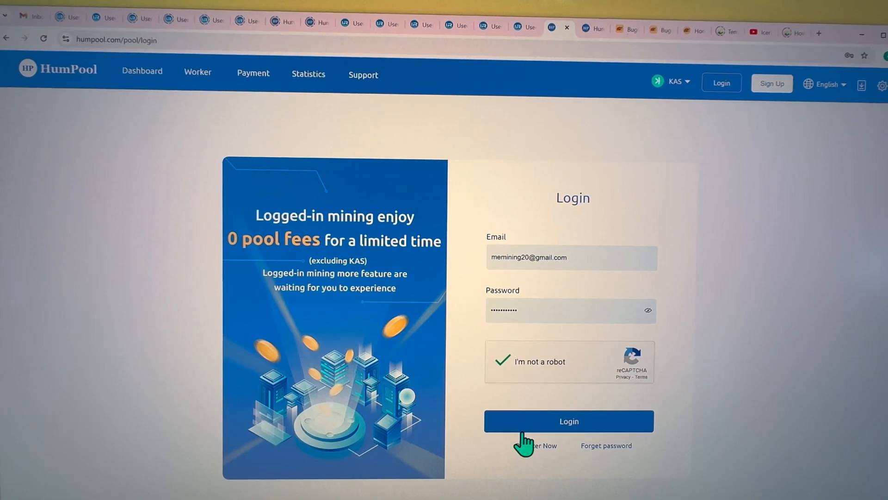
click(569, 420)
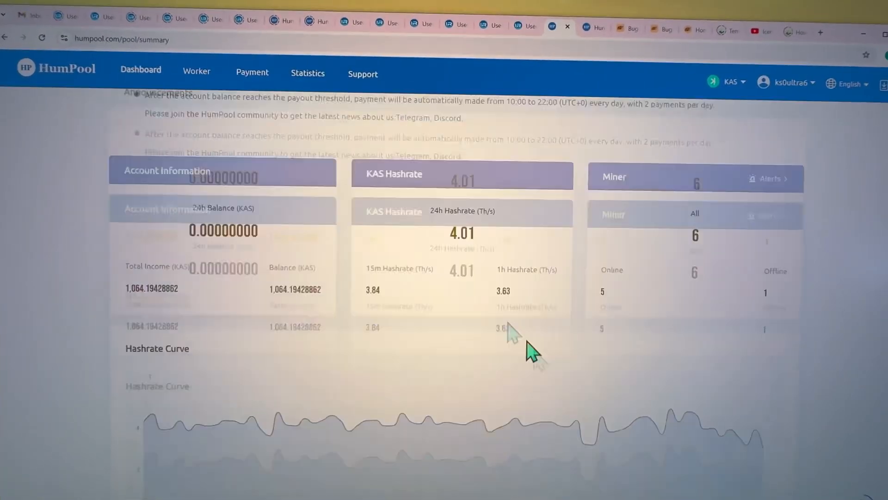
click(198, 72)
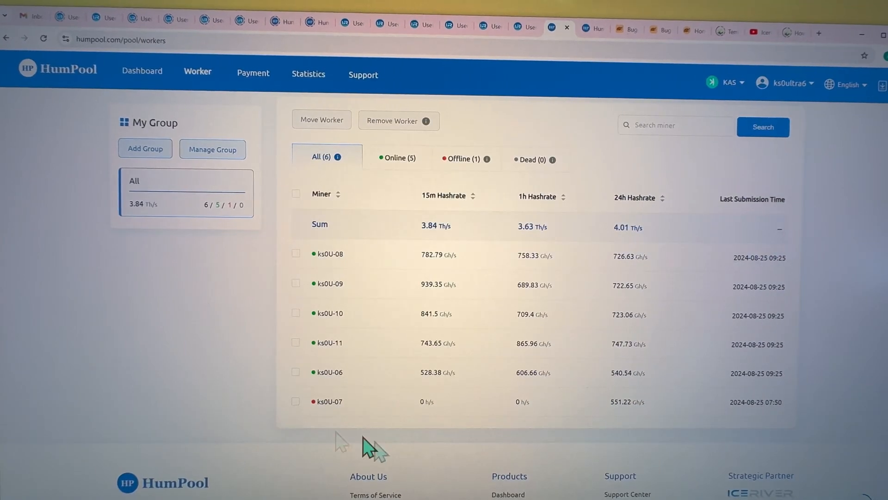
mouse_move(444, 428)
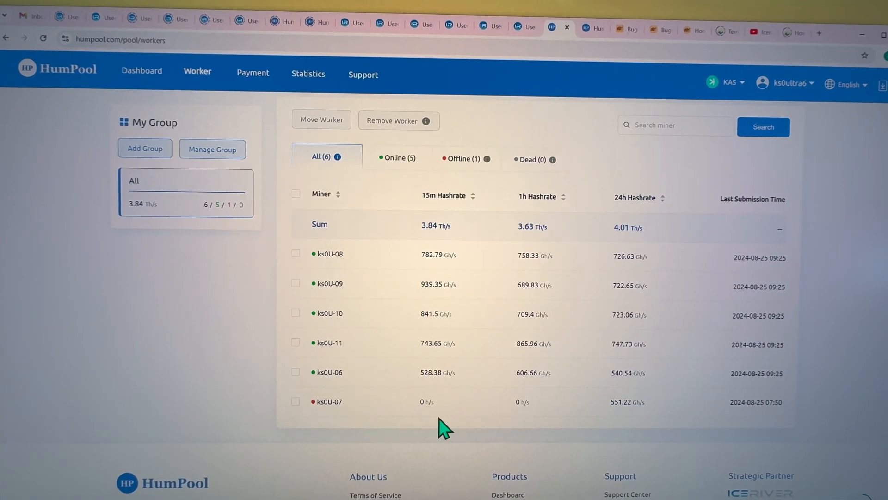
mouse_move(637, 292)
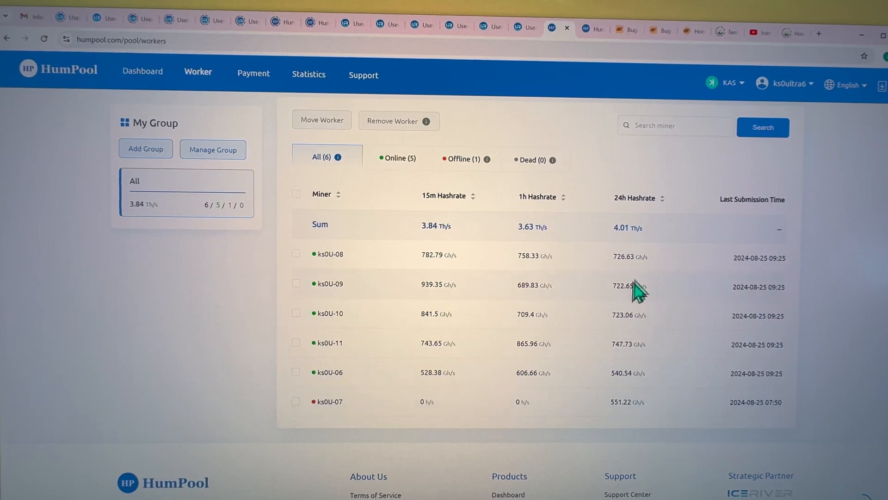
mouse_move(353, 326)
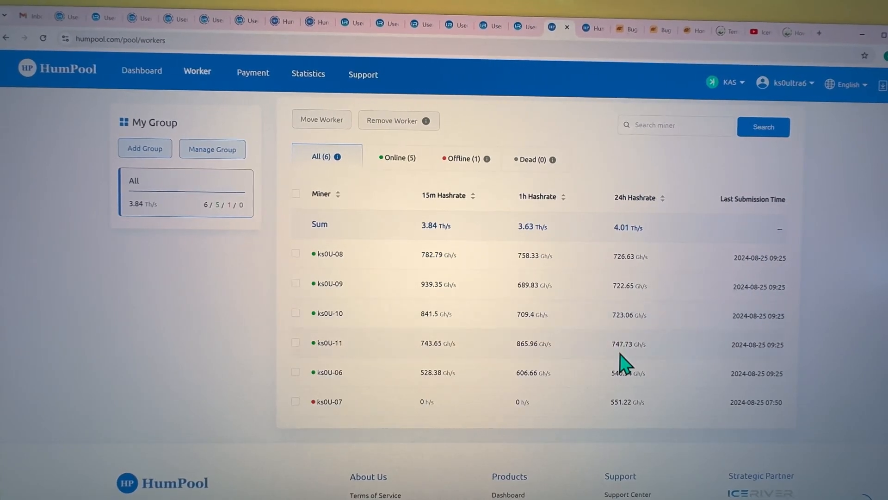
mouse_move(634, 354)
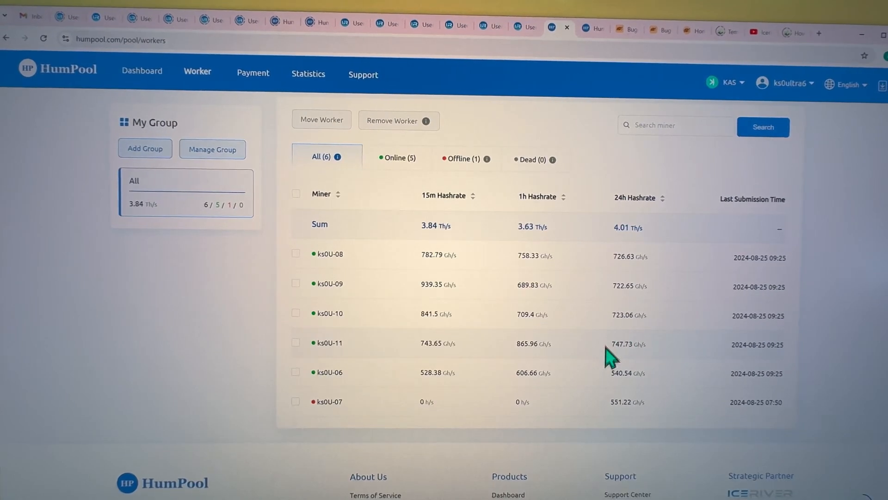
mouse_move(512, 363)
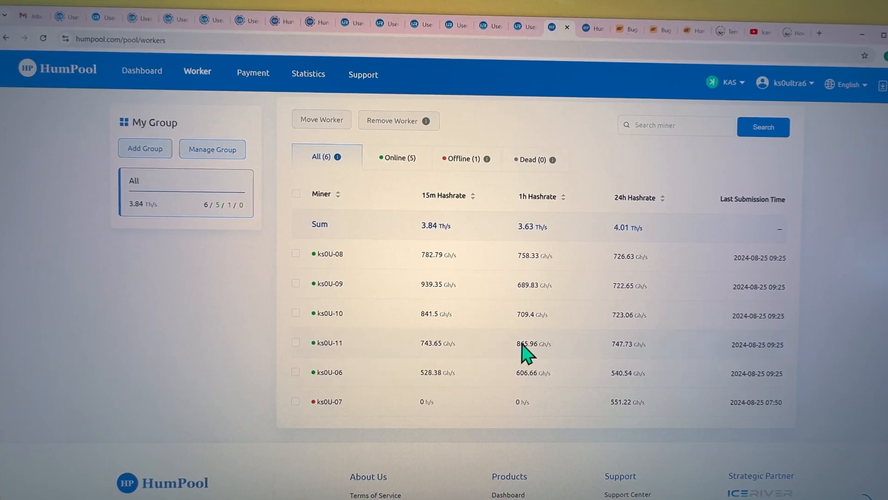
mouse_move(643, 357)
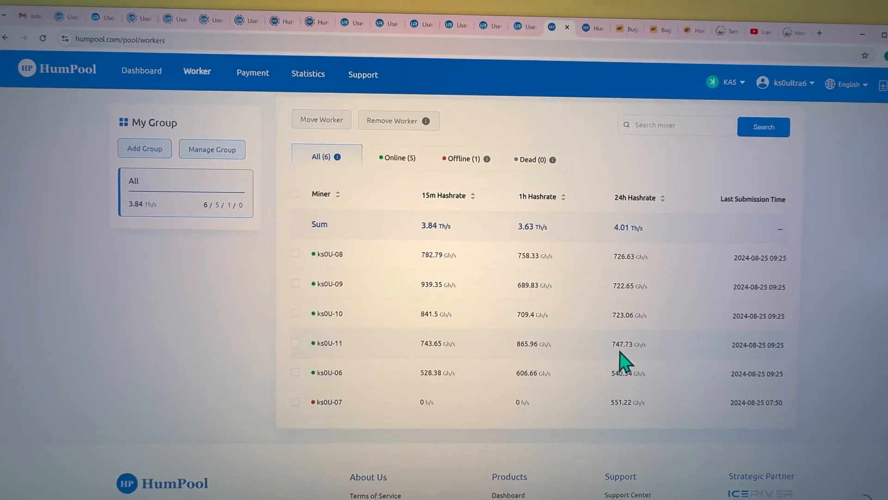
mouse_move(844, 48)
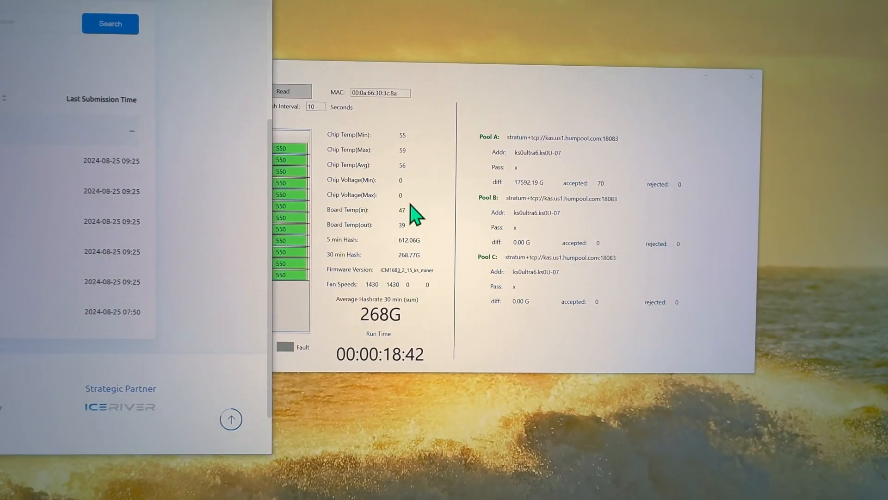
mouse_move(408, 227)
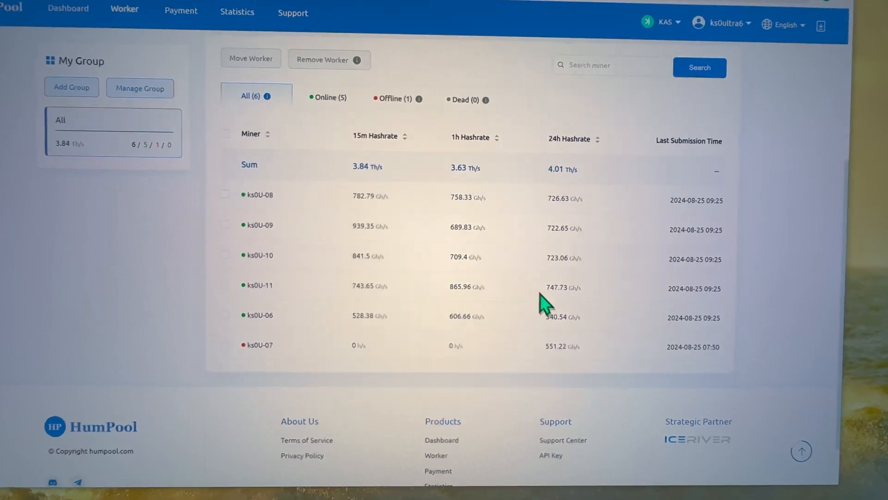
mouse_move(583, 218)
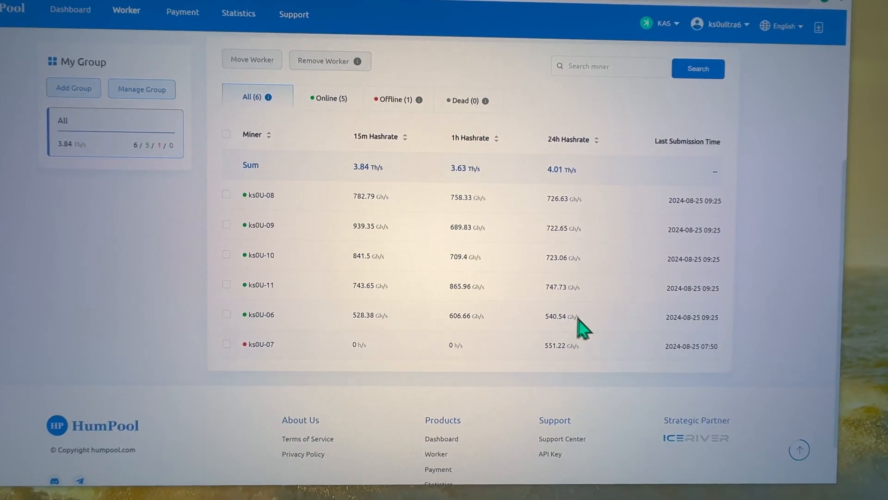
mouse_move(499, 326)
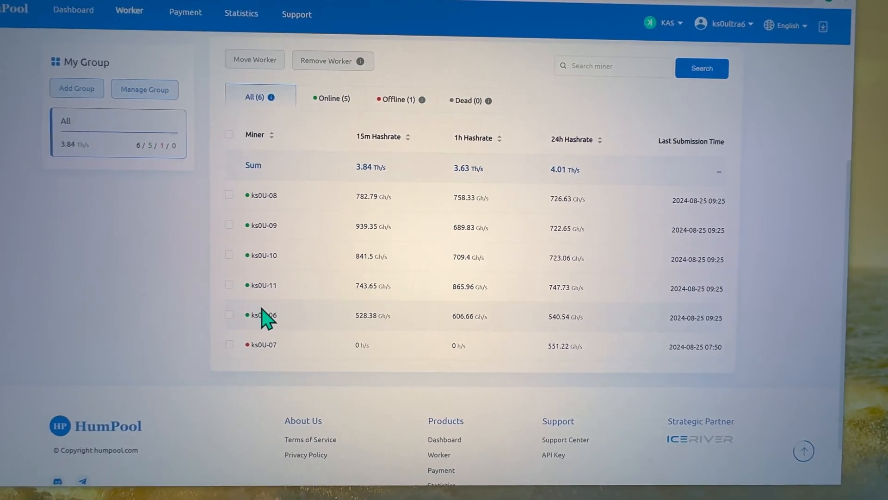
mouse_move(351, 333)
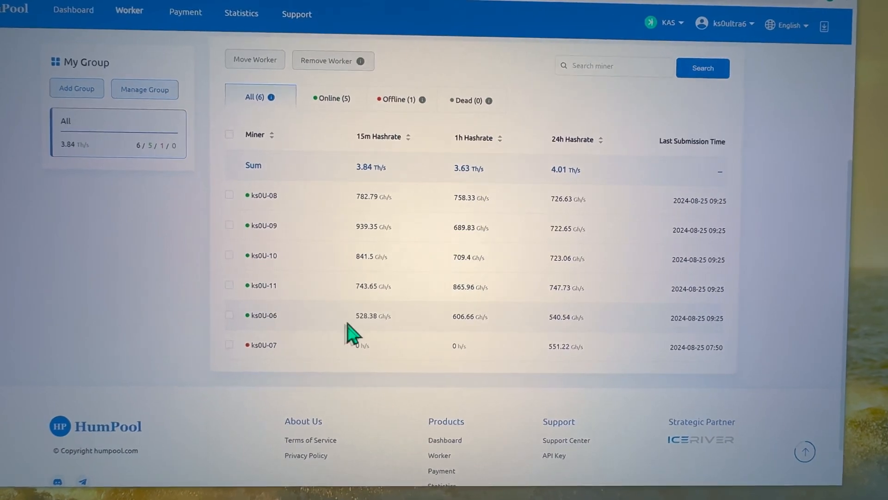
mouse_move(278, 322)
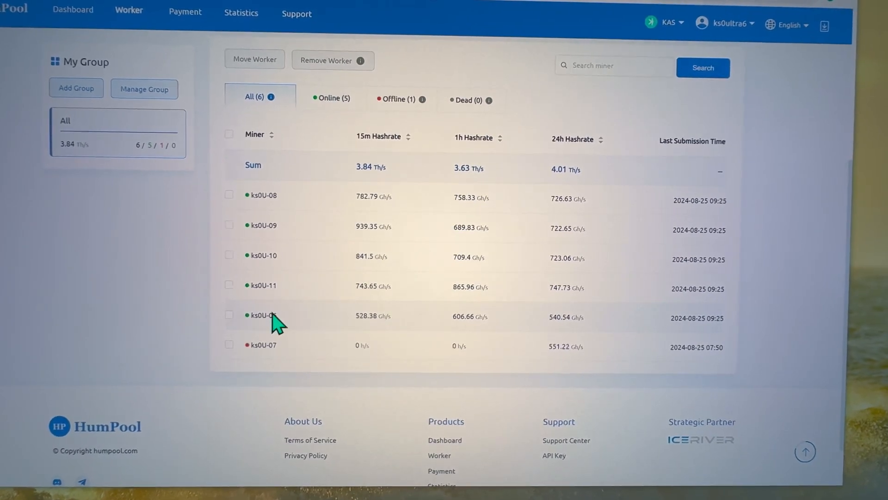
mouse_move(323, 337)
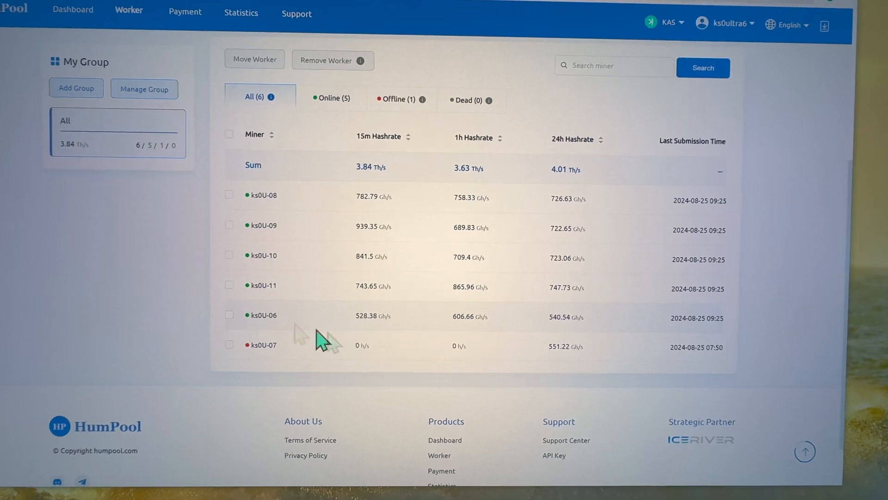
mouse_move(566, 325)
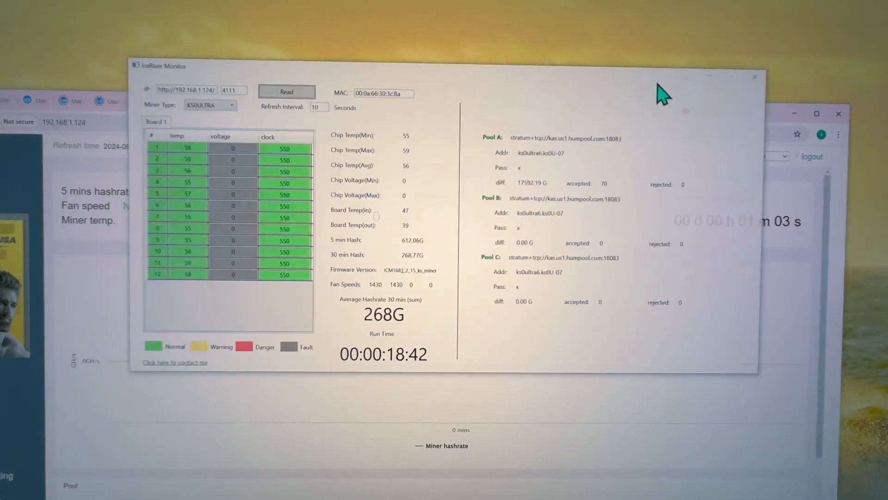
- Start live readings in IceRiver Monitor for the miner at 192.168.1.124
click(287, 92)
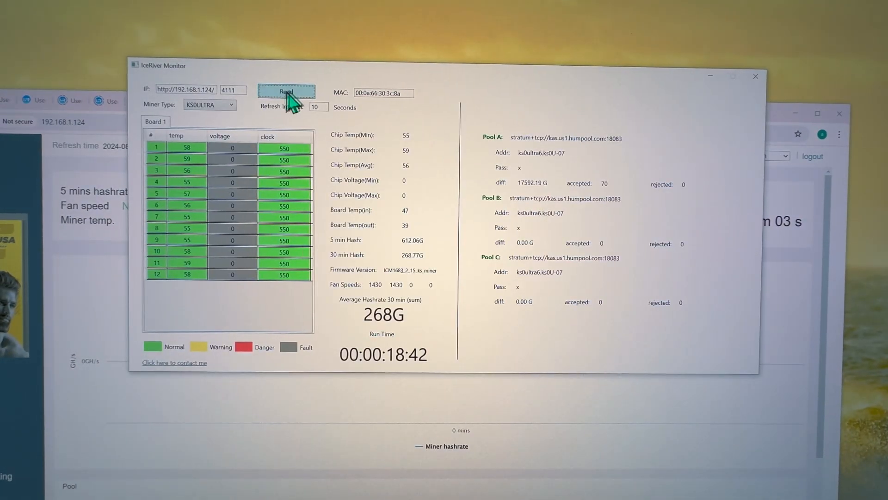
click(286, 92)
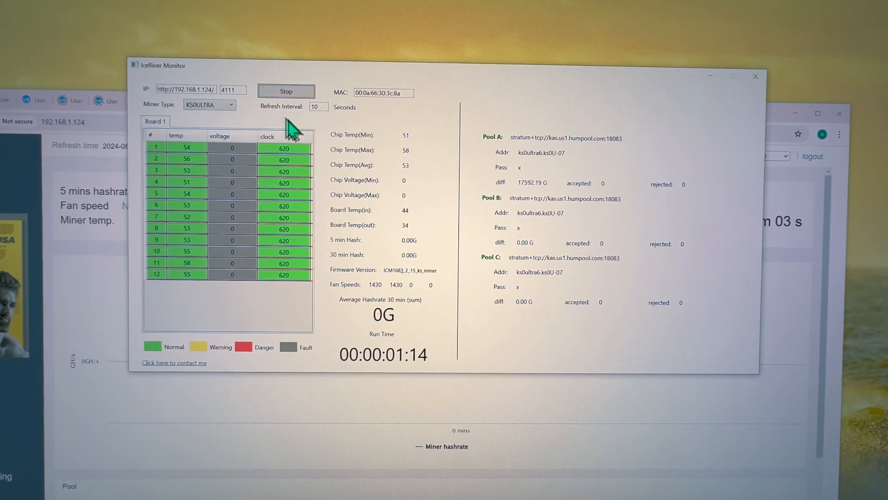
mouse_move(558, 172)
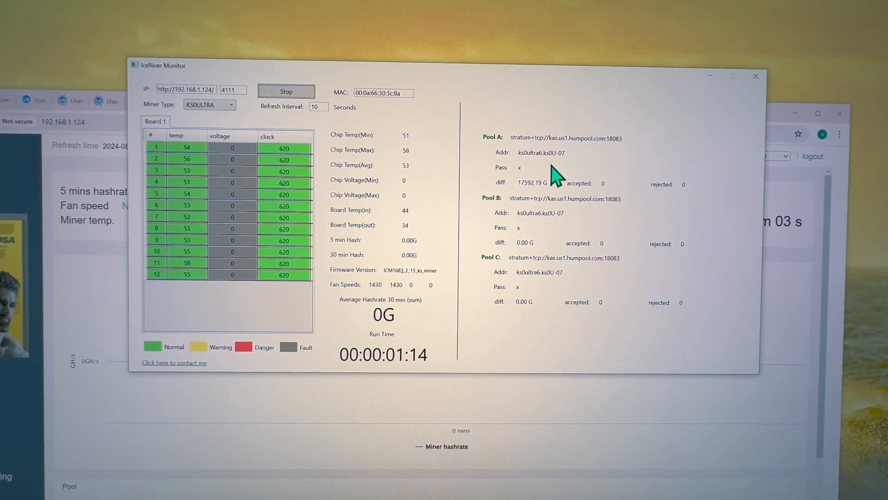
mouse_move(136, 122)
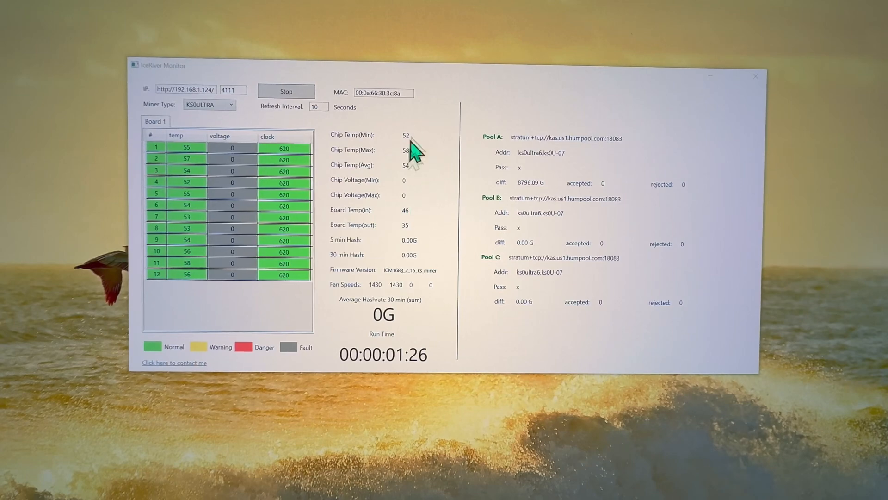
mouse_move(413, 209)
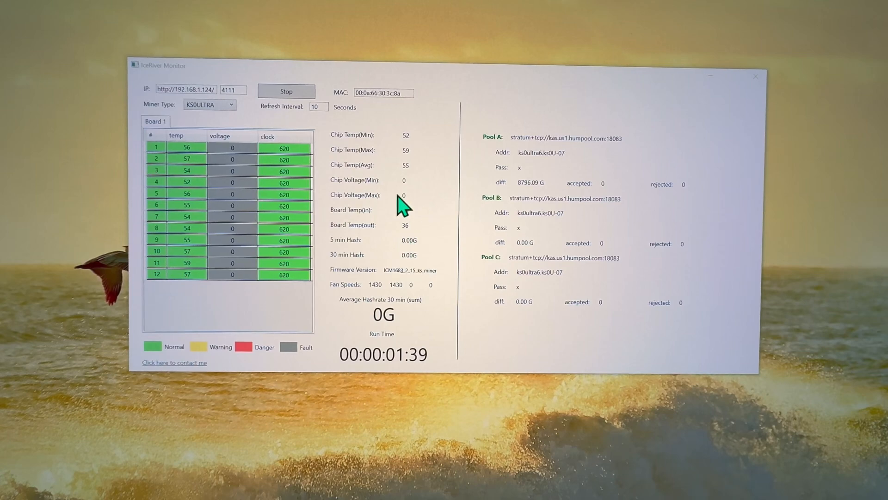
mouse_move(403, 201)
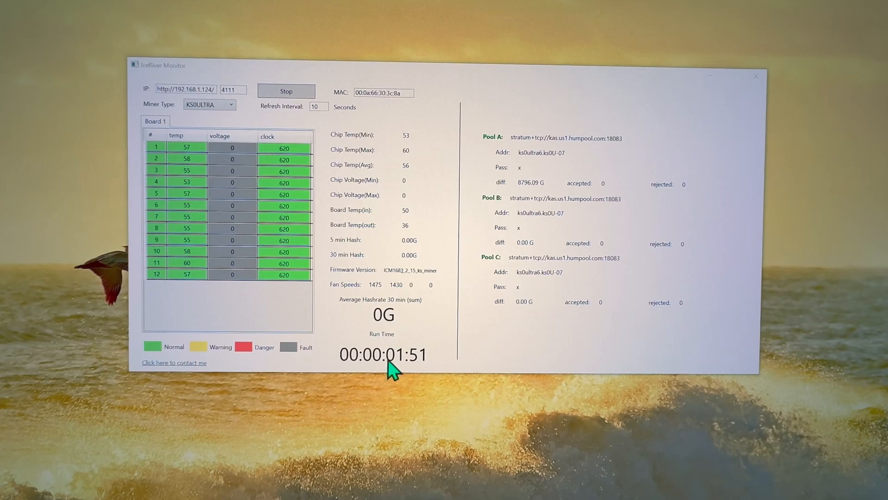
mouse_move(387, 366)
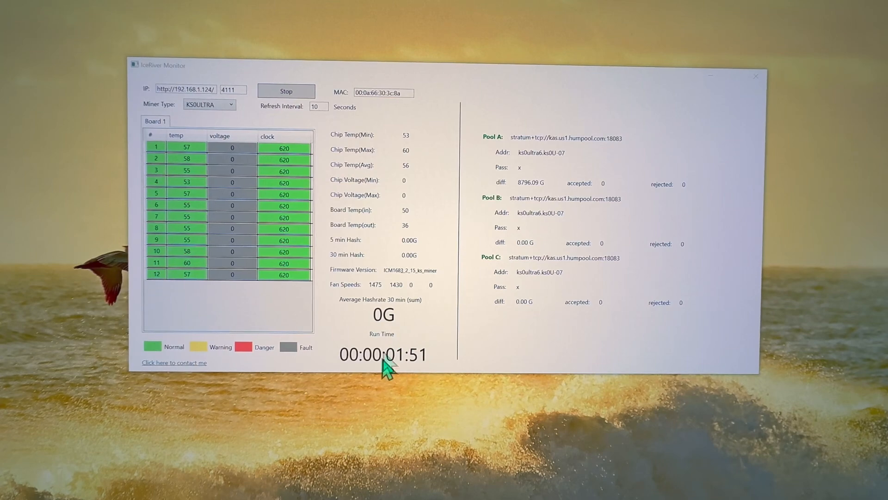
mouse_move(414, 226)
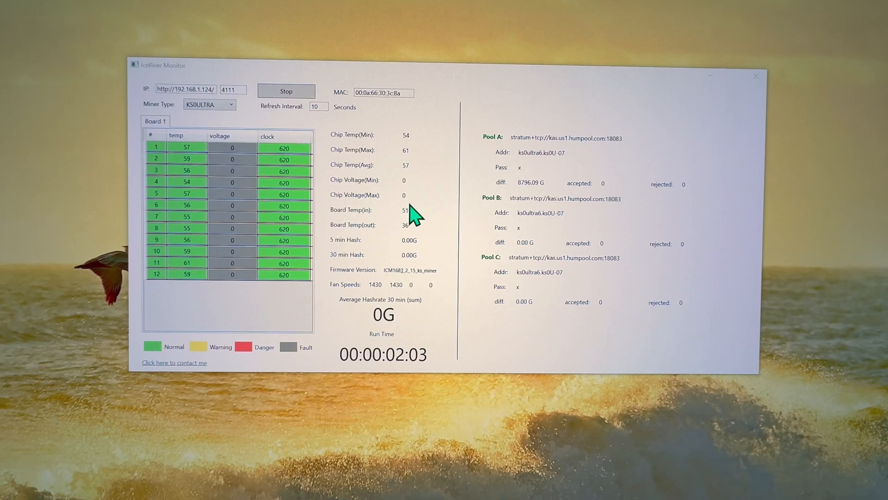
mouse_move(410, 232)
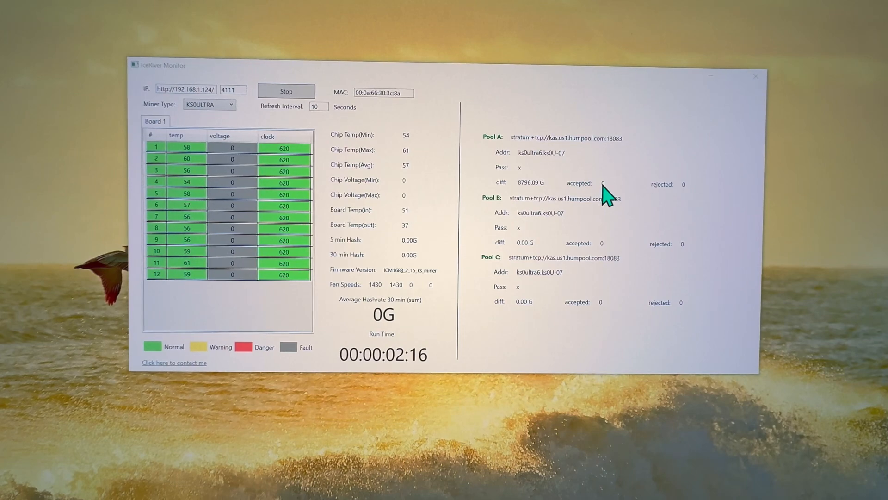
mouse_move(408, 229)
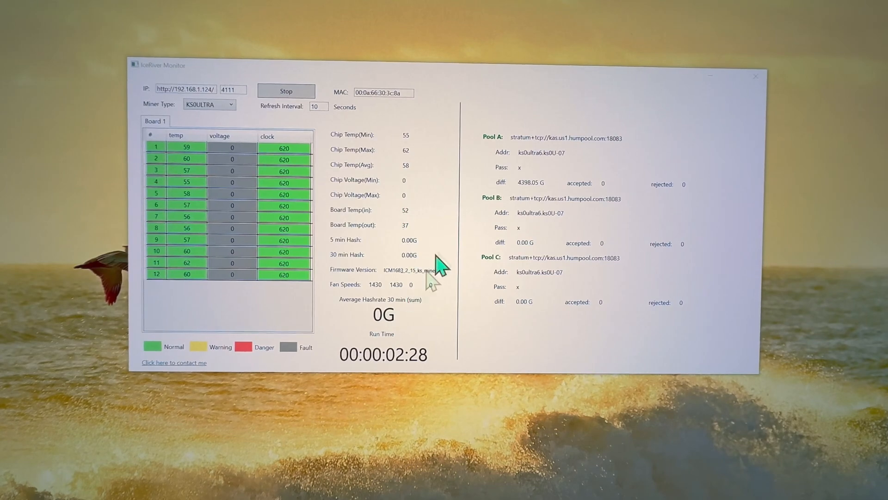
mouse_move(391, 270)
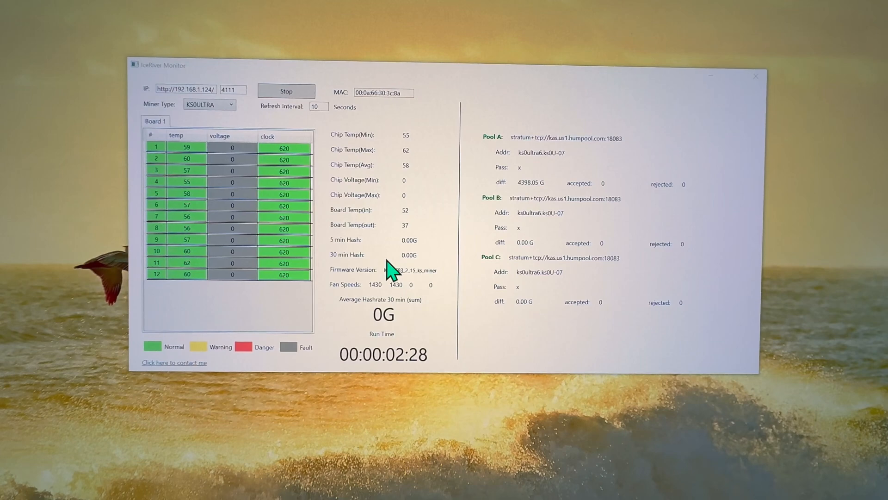
mouse_move(413, 218)
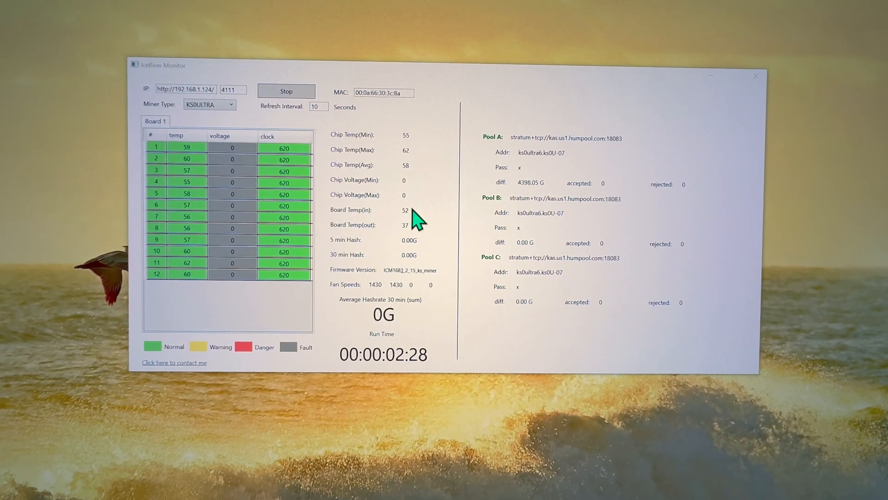
mouse_move(416, 212)
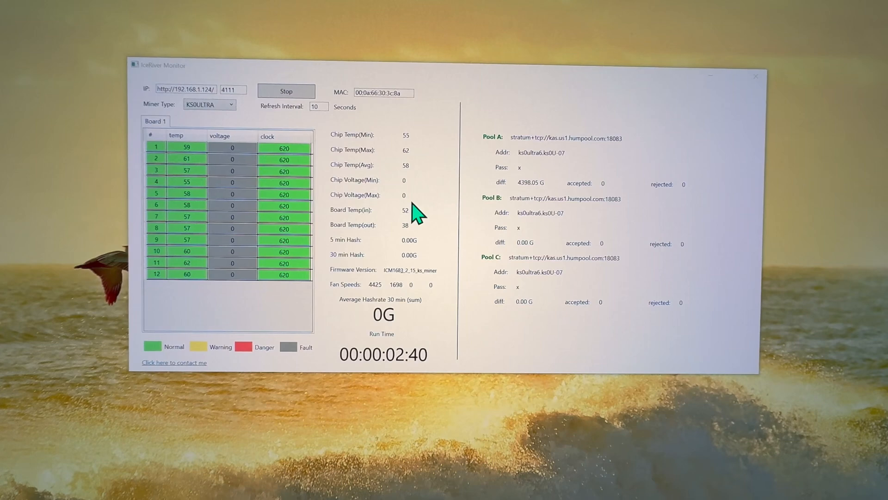
mouse_move(441, 225)
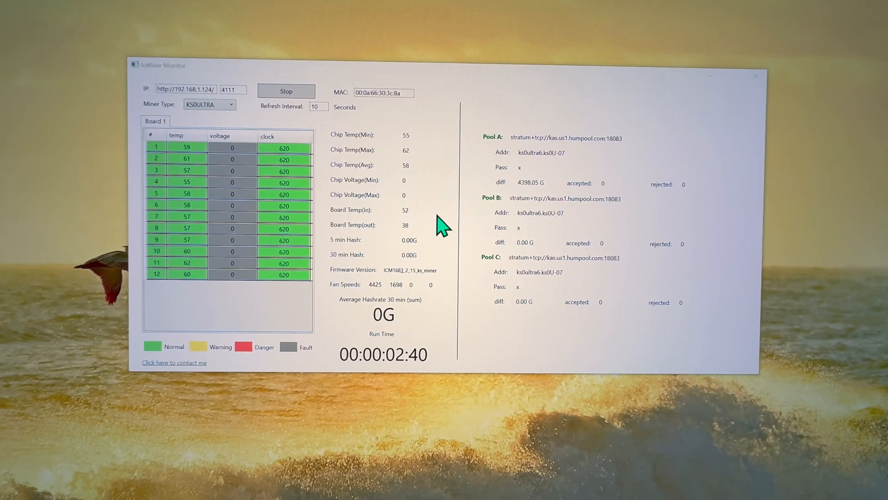
mouse_move(448, 247)
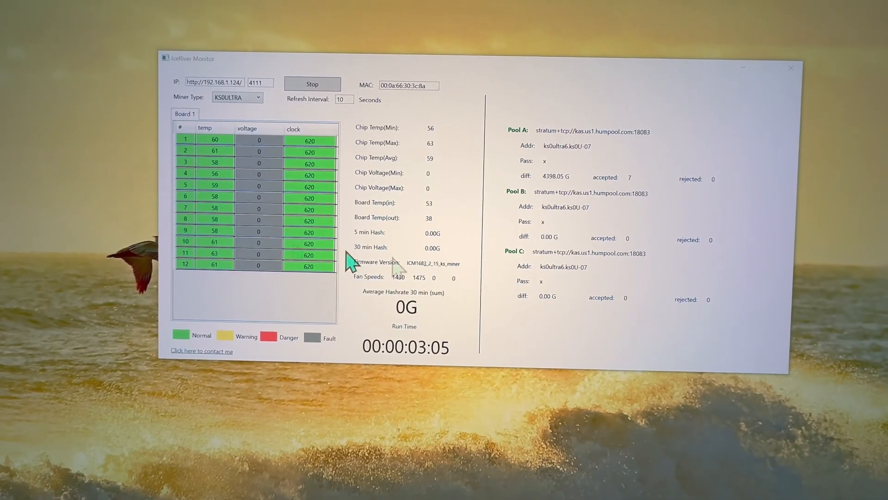
mouse_move(397, 303)
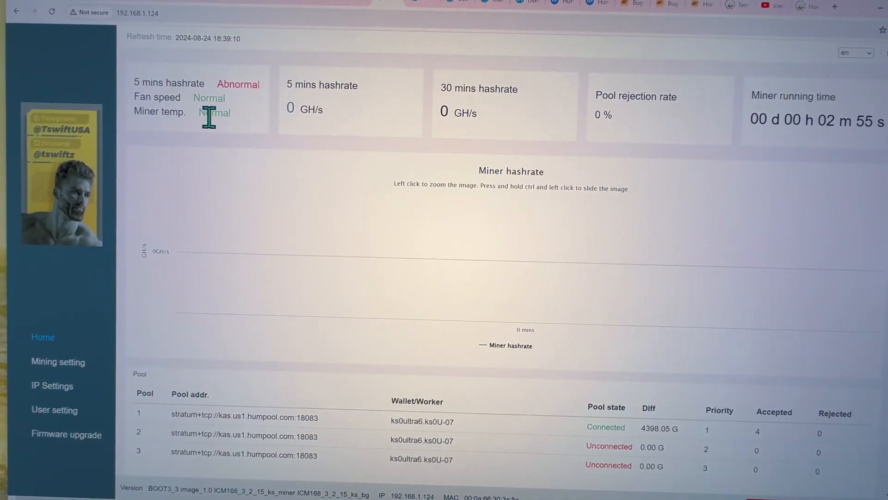
mouse_move(233, 161)
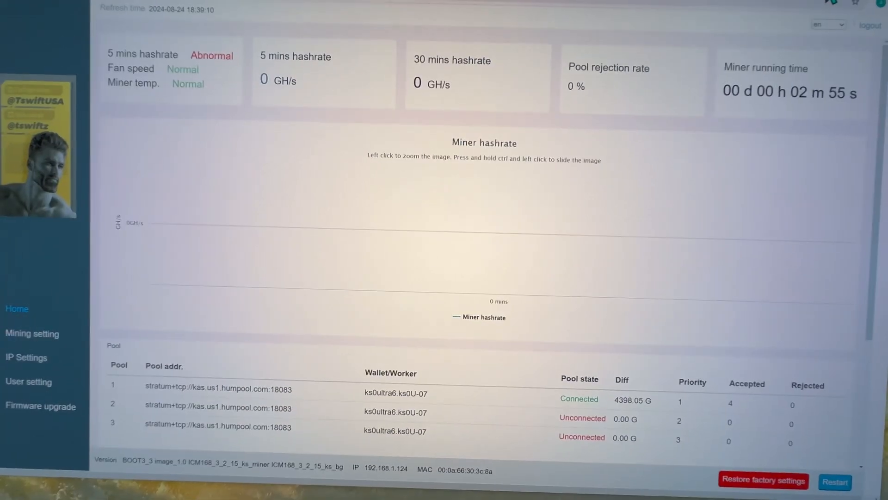
- Scroll the miner dashboard down to the Hash board and Fans sections
scroll(down, 3)
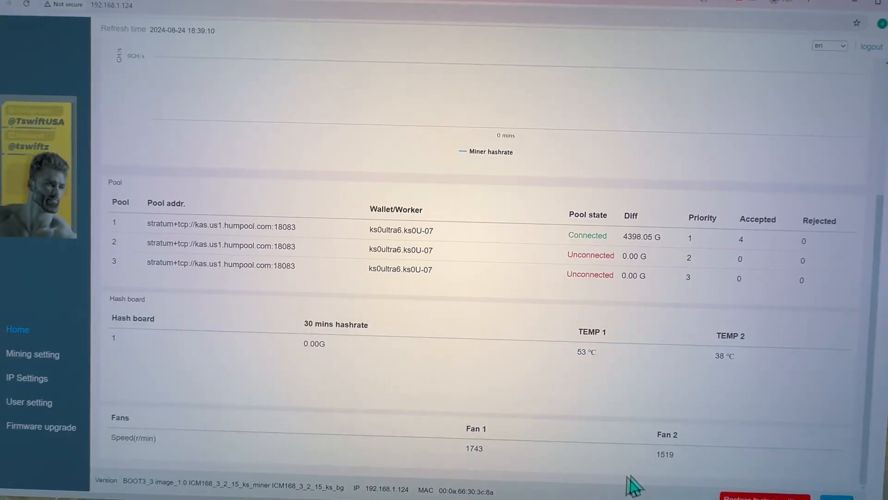